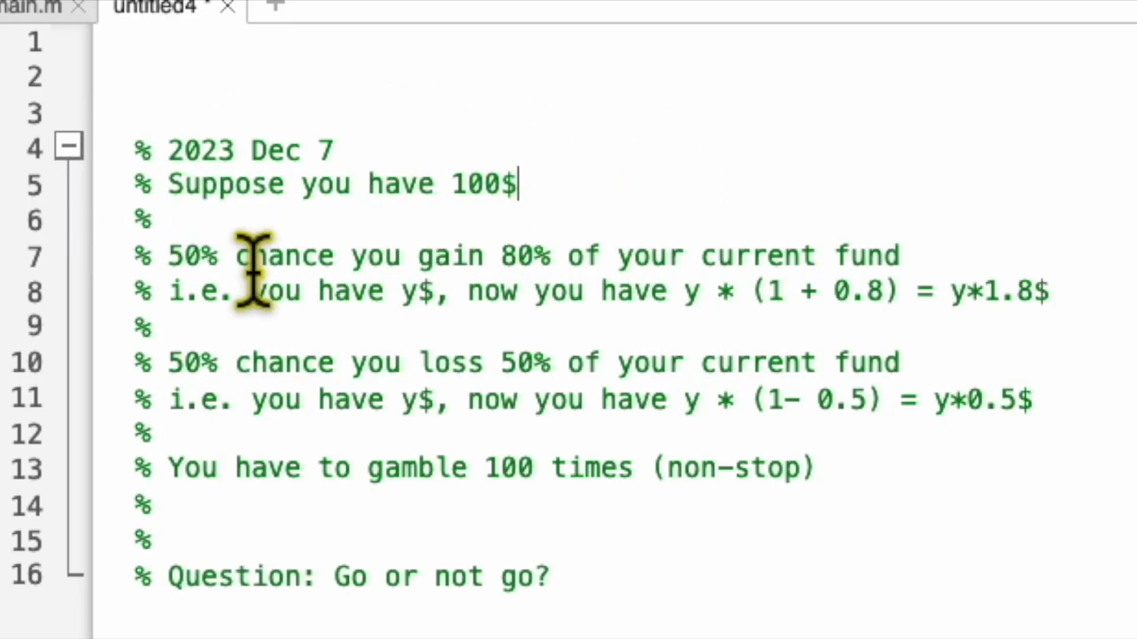
Review main.m's comments, then compute NumOne = numel(find(x==1)), giving 51 ones
double_click(189, 255)
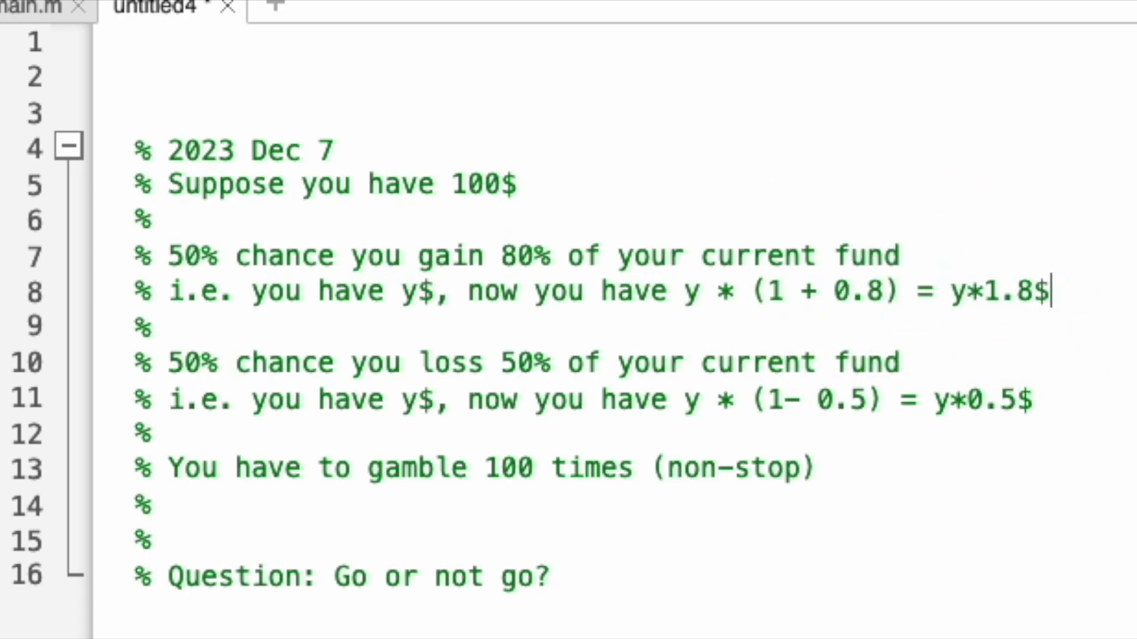
double_click(187, 363)
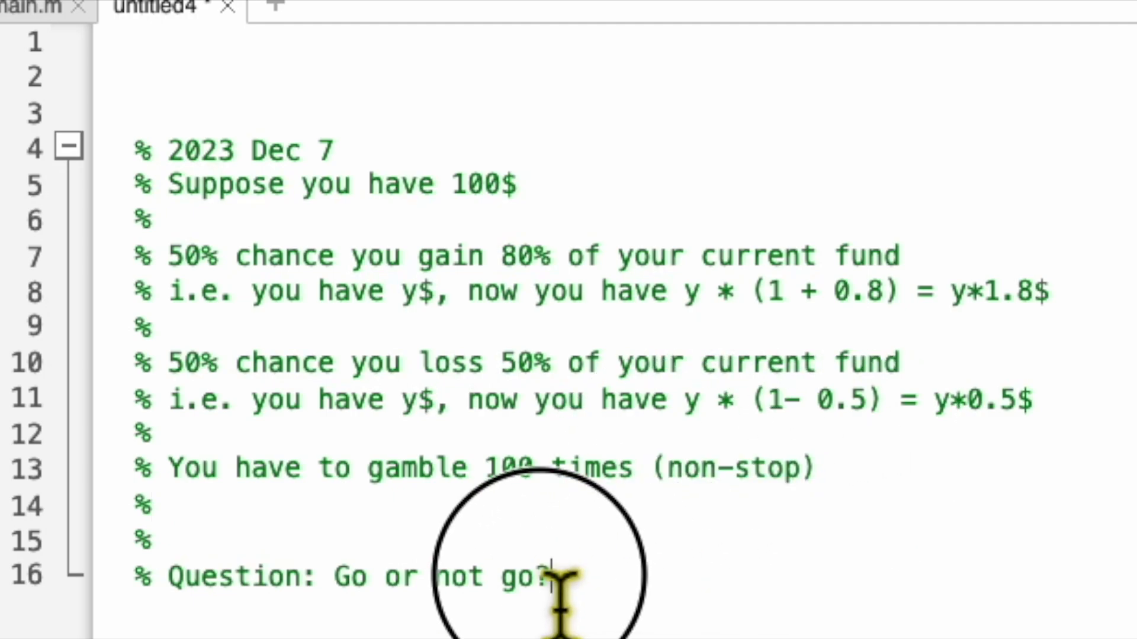
triple_click(341, 576)
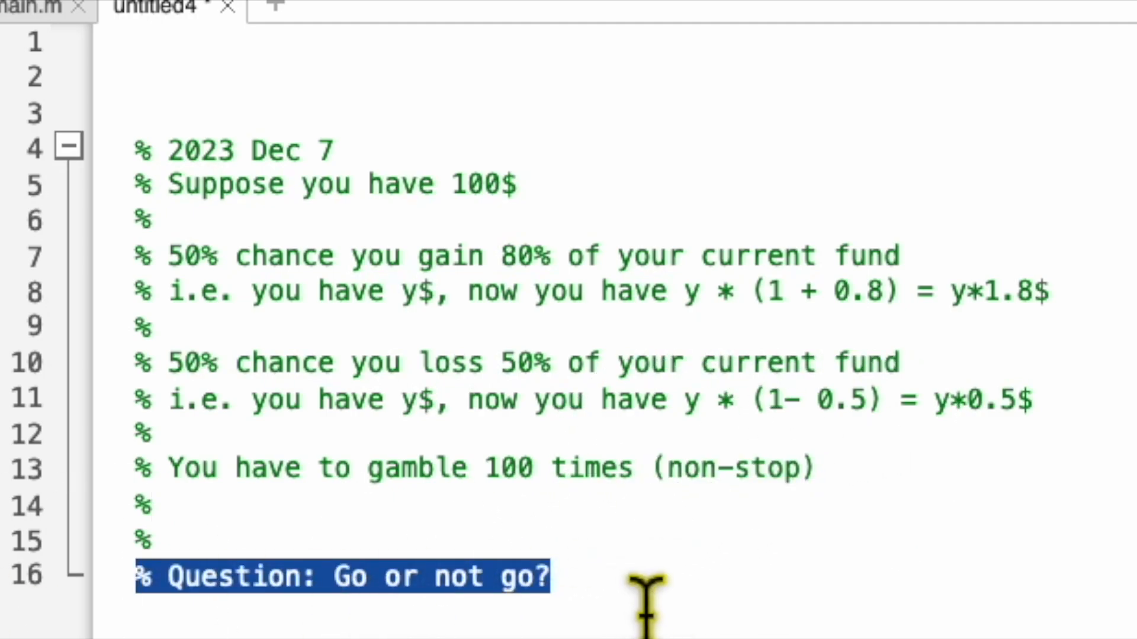
click(552, 576)
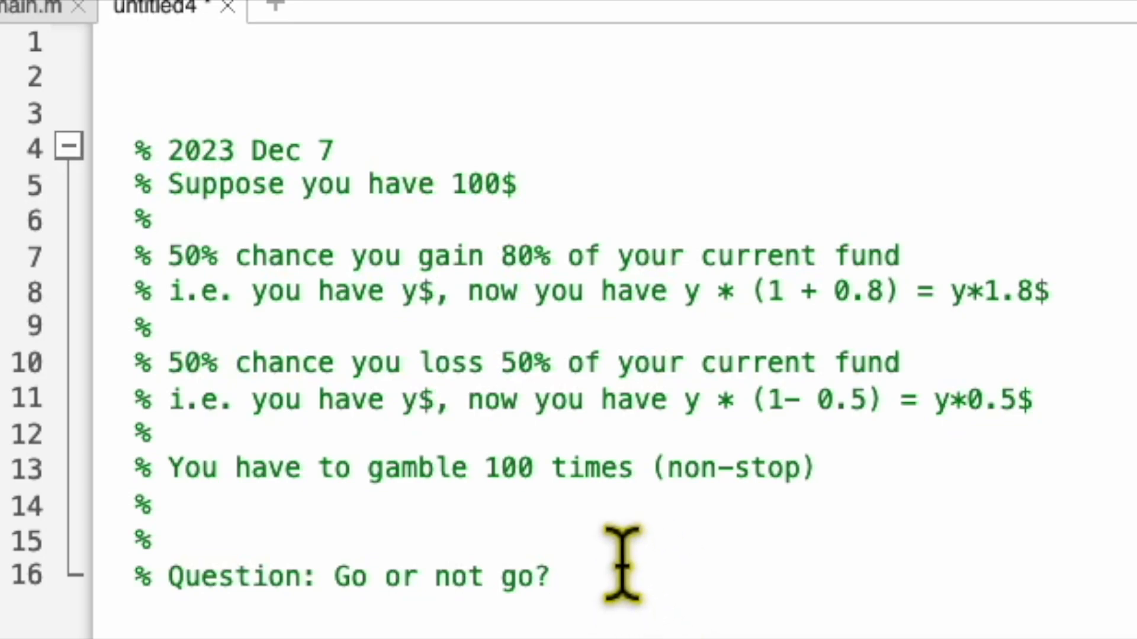
mouse_move(7, 413)
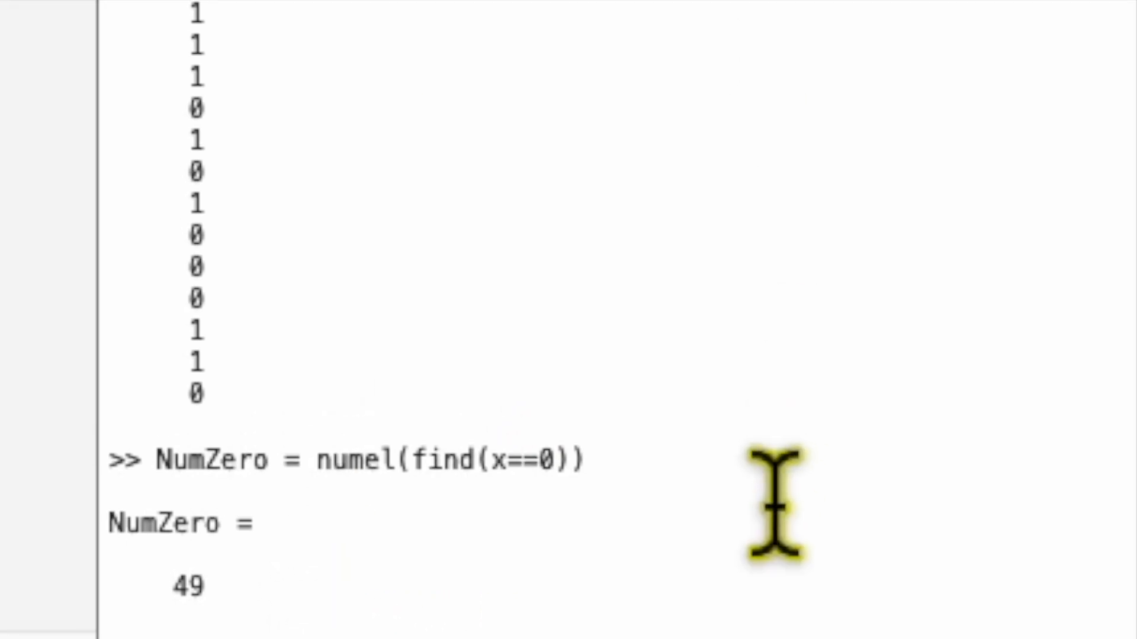
text(NumOne = numel(find(x==1)))
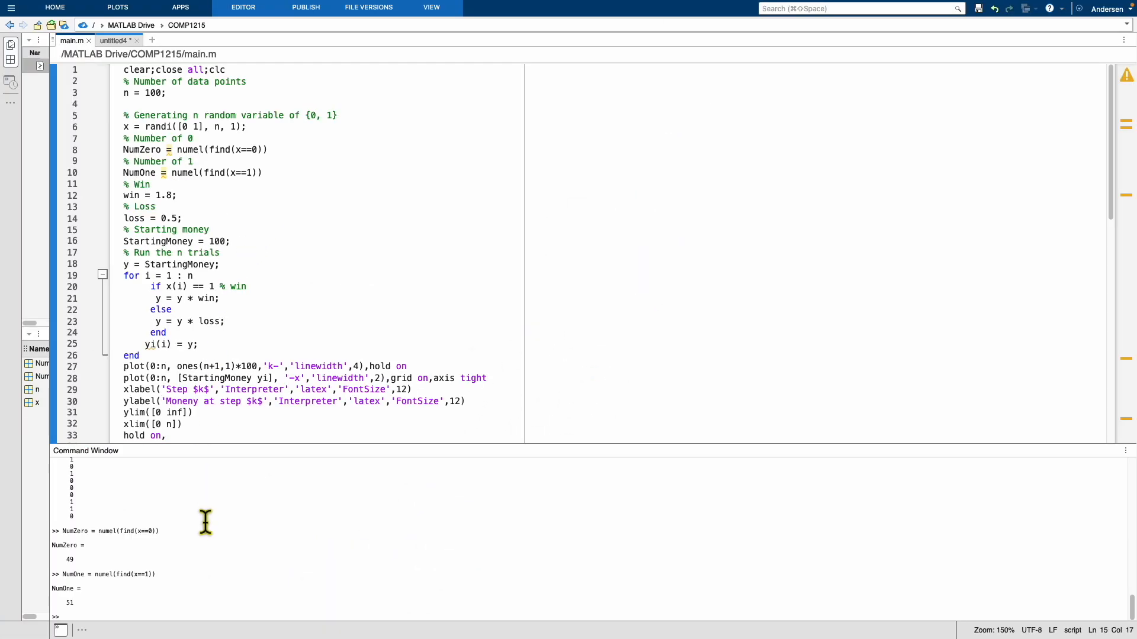
mouse_move(101, 603)
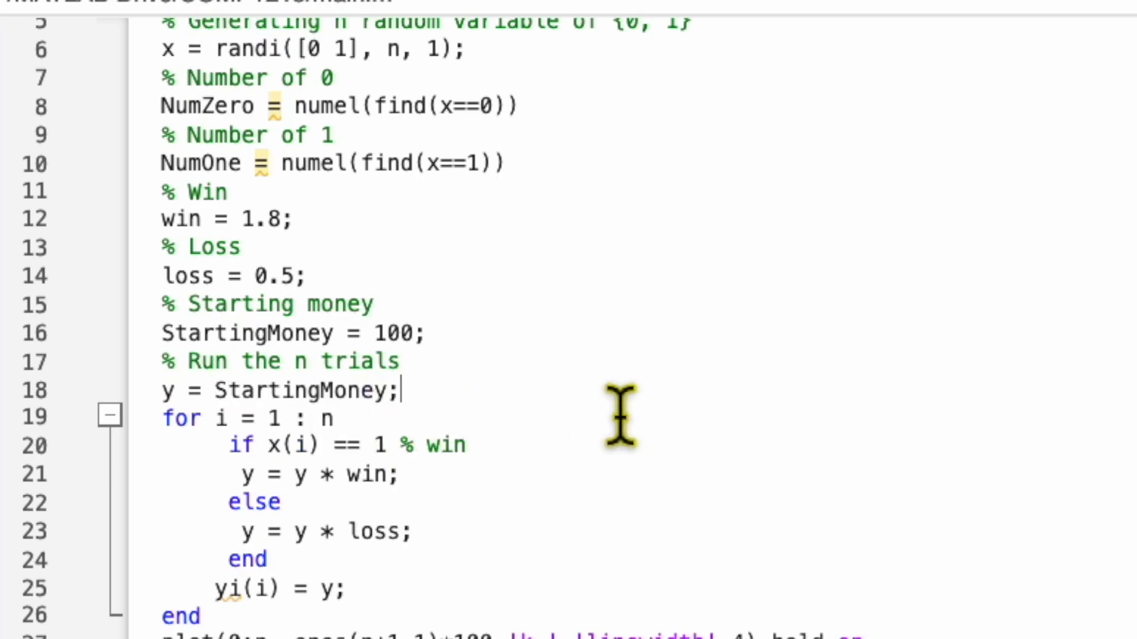
Run the gamble loop (lines 9–26), then evaluate plotting lines 27–33 in the Command Window
double_click(324, 393)
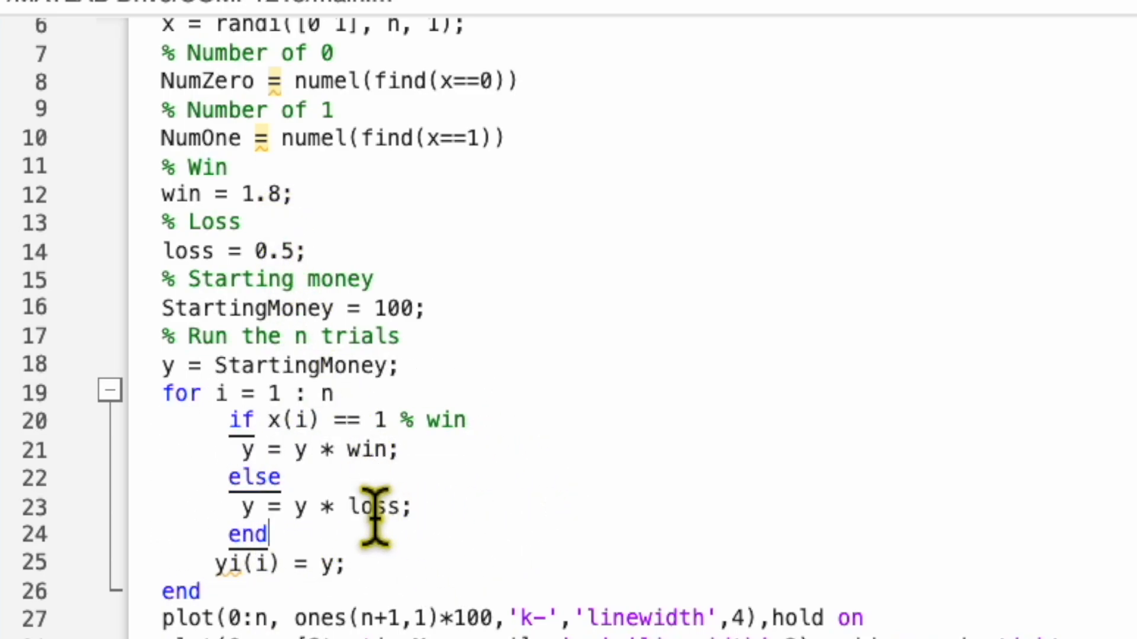
double_click(371, 506)
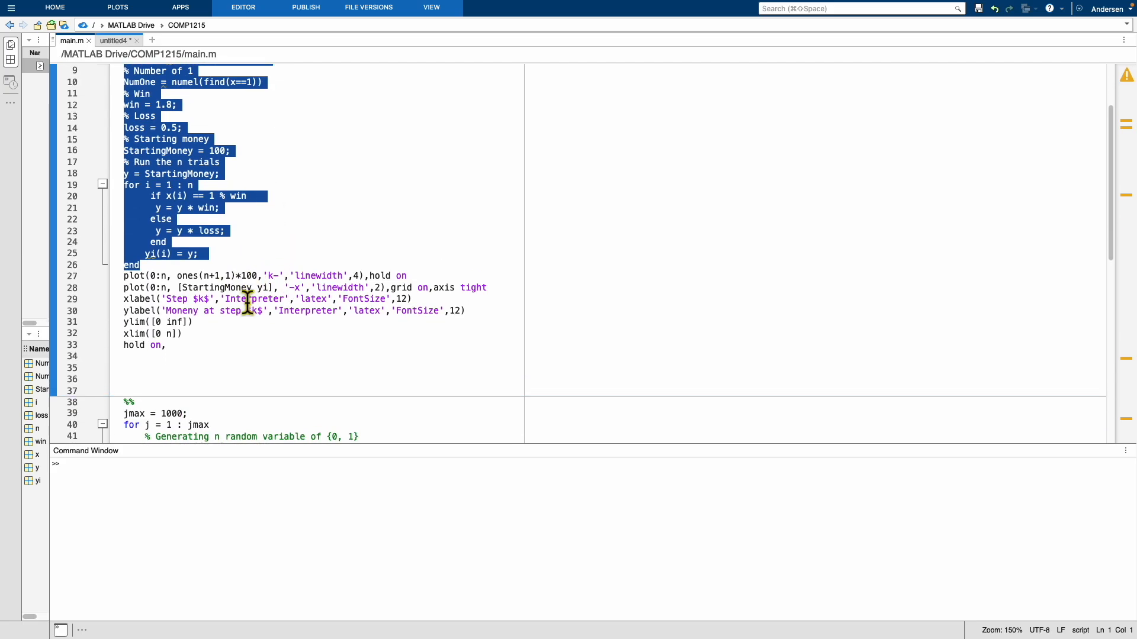
right_click(254, 298)
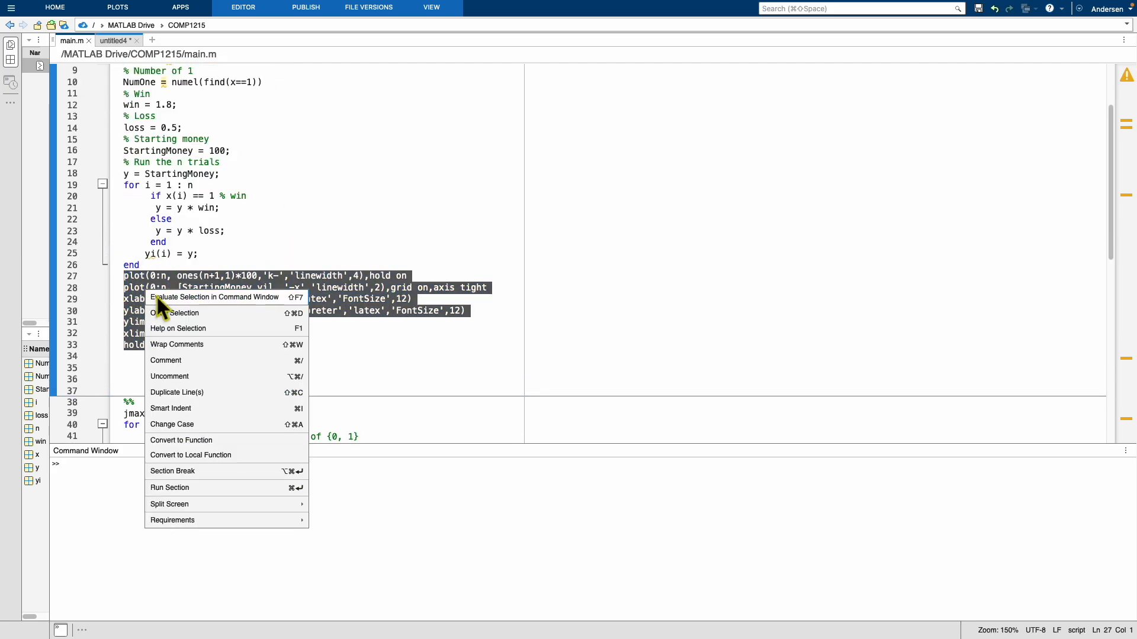
click(216, 298)
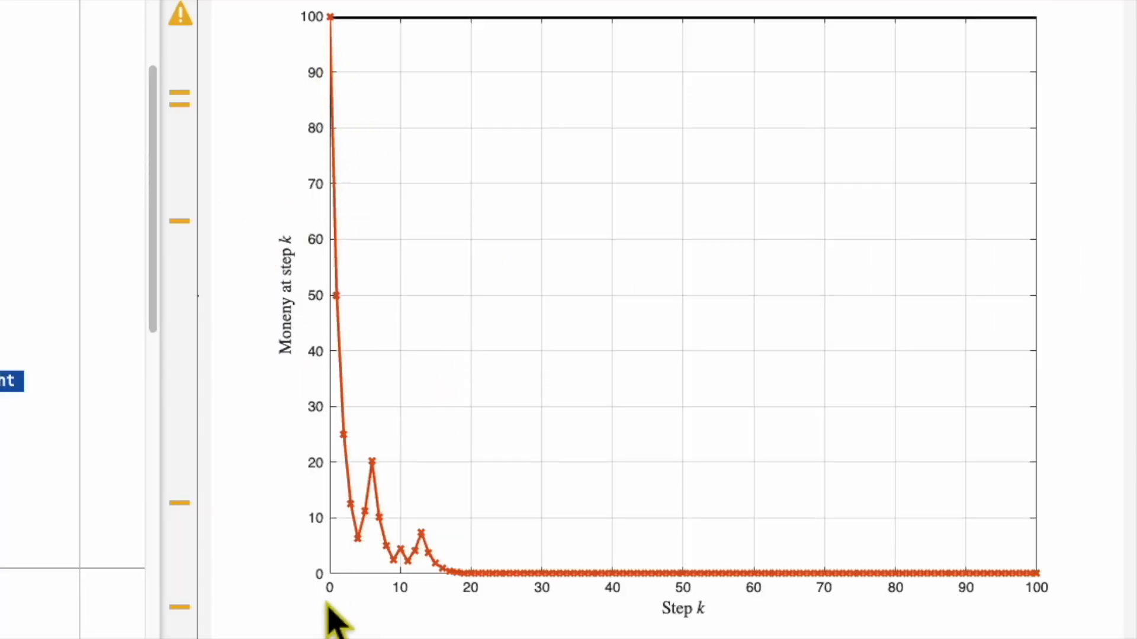
mouse_move(337, 54)
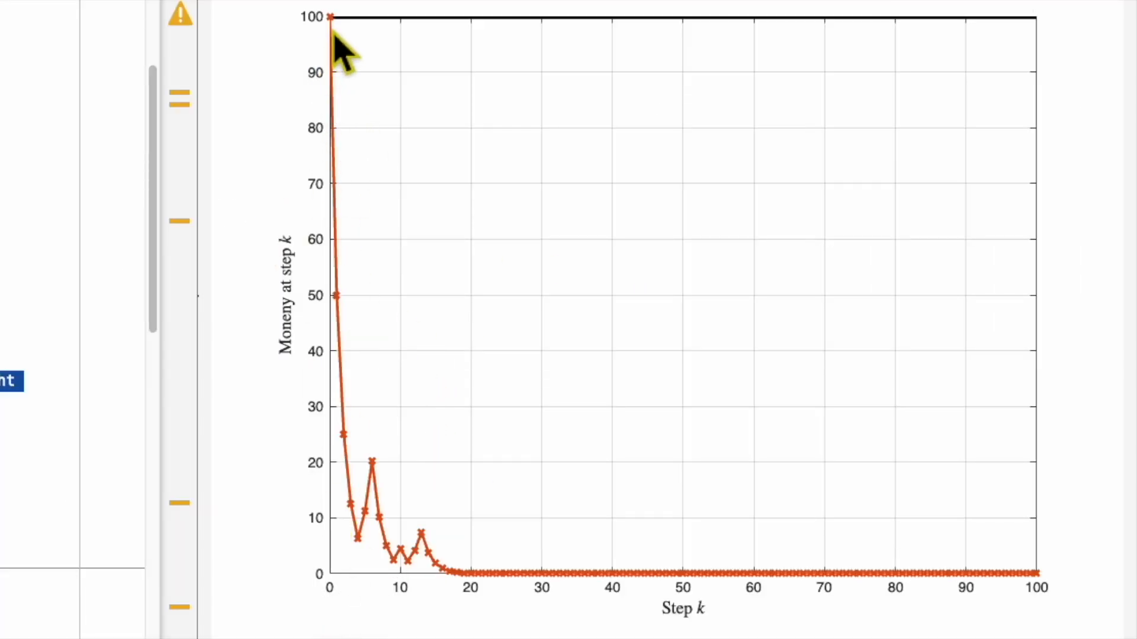
mouse_move(634, 626)
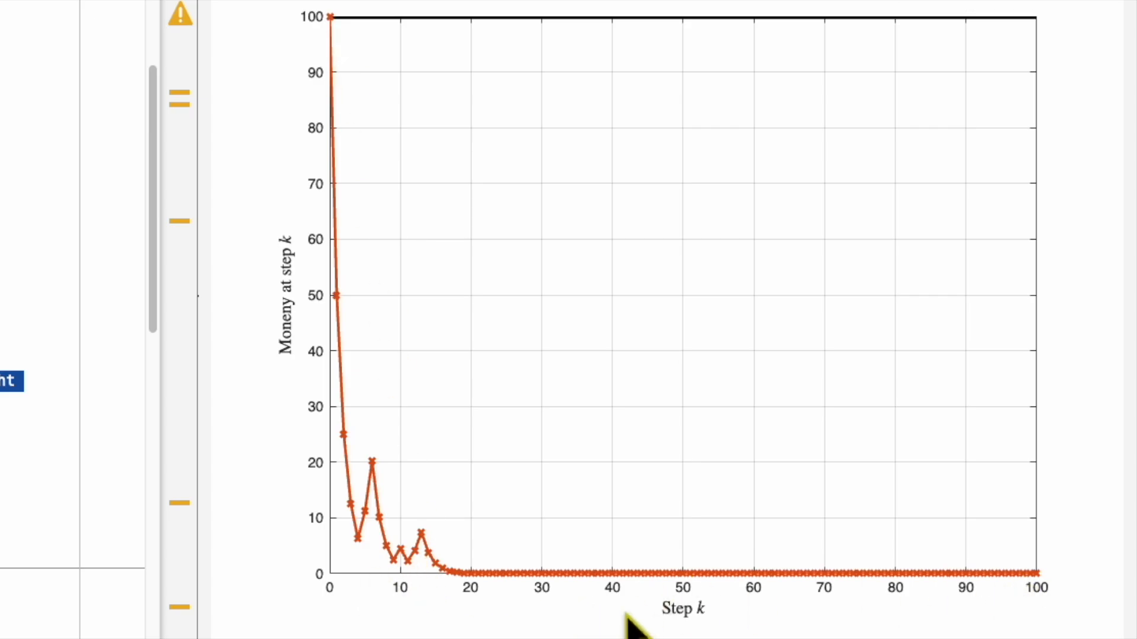
mouse_move(636, 627)
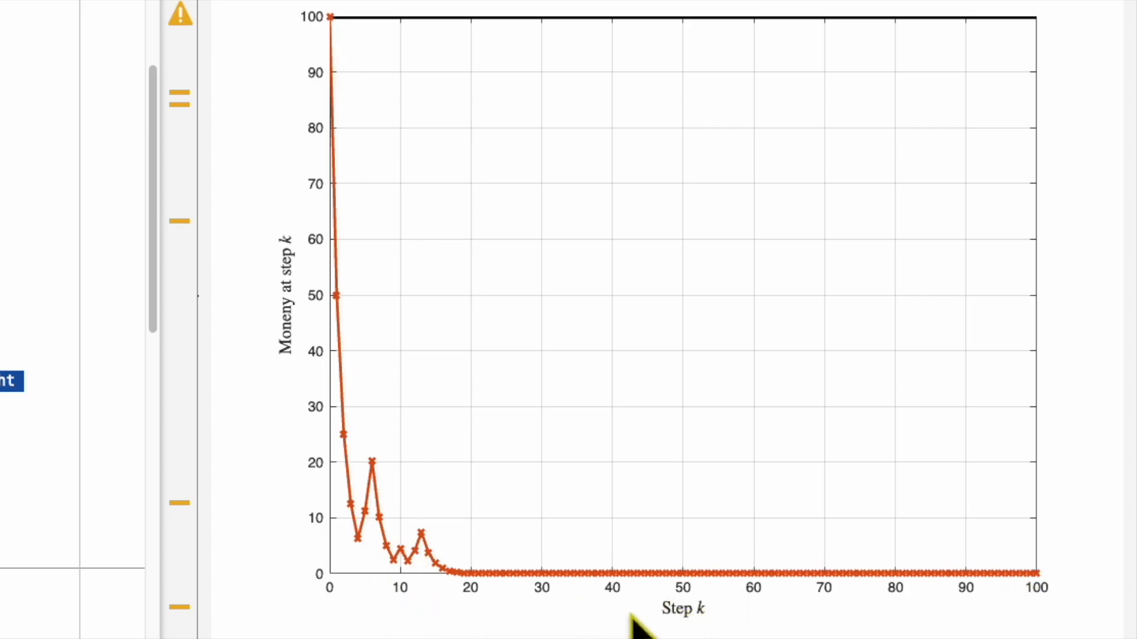
mouse_move(297, 414)
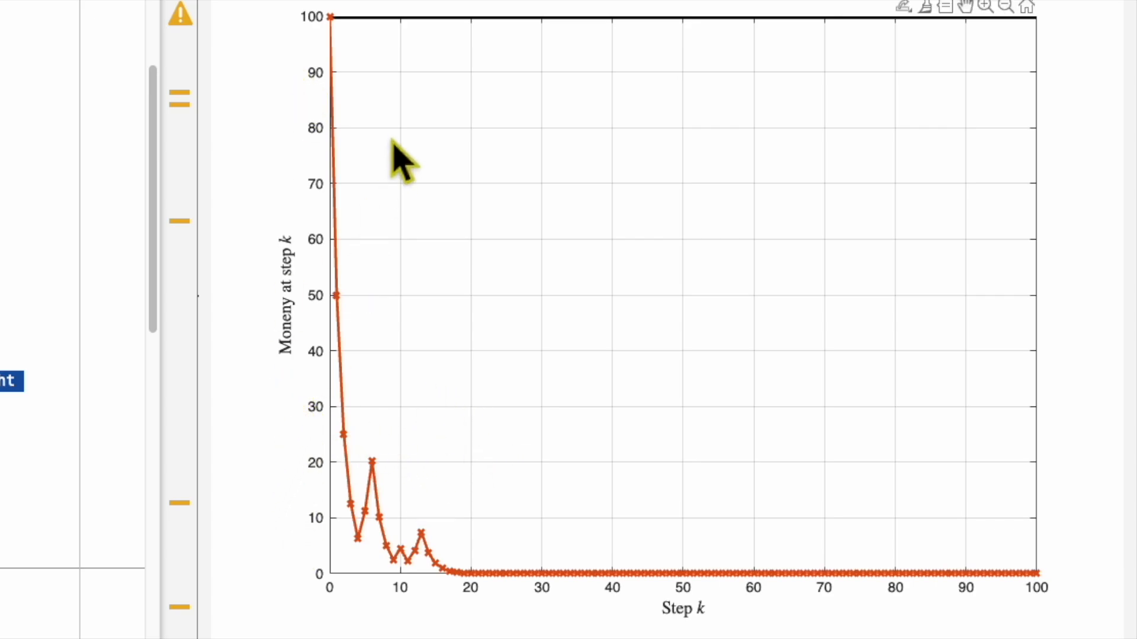
mouse_move(355, 55)
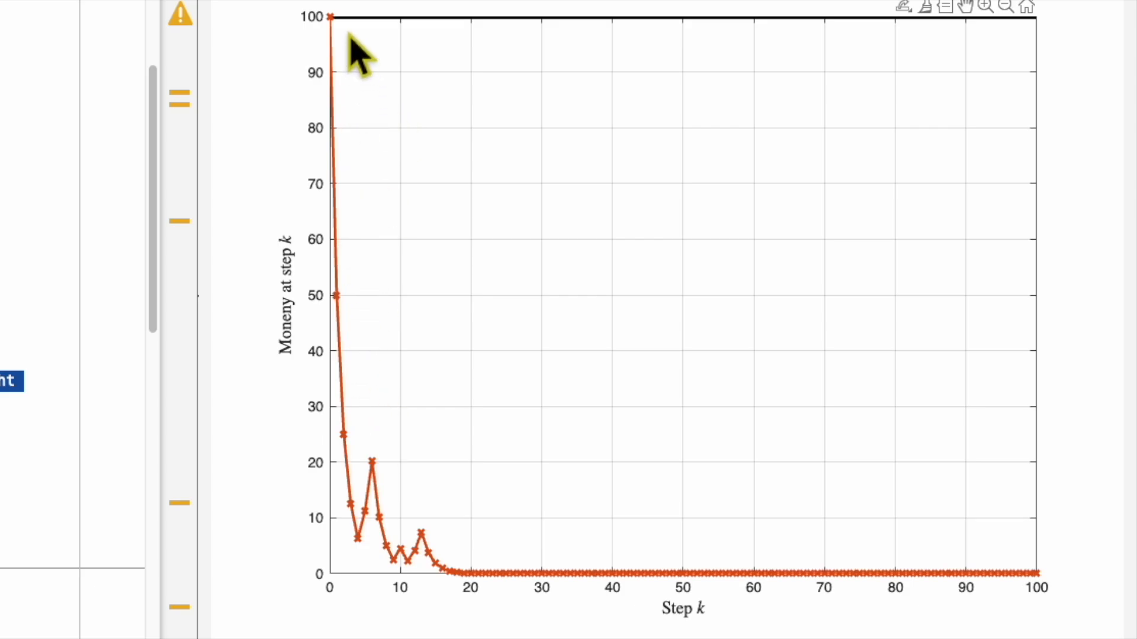
mouse_move(369, 341)
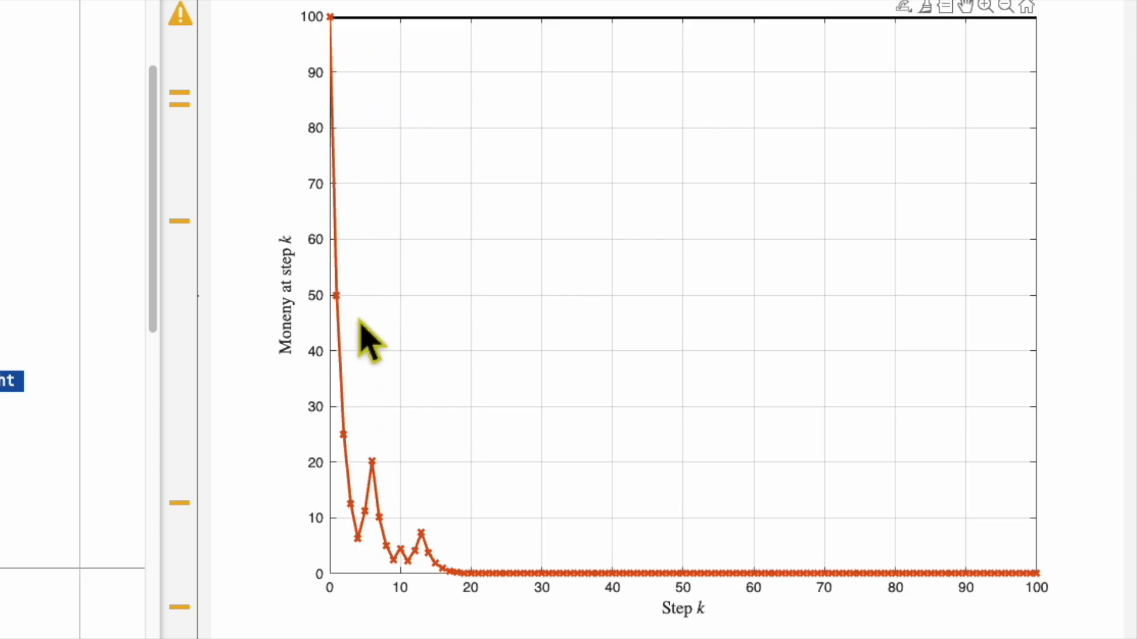
mouse_move(377, 431)
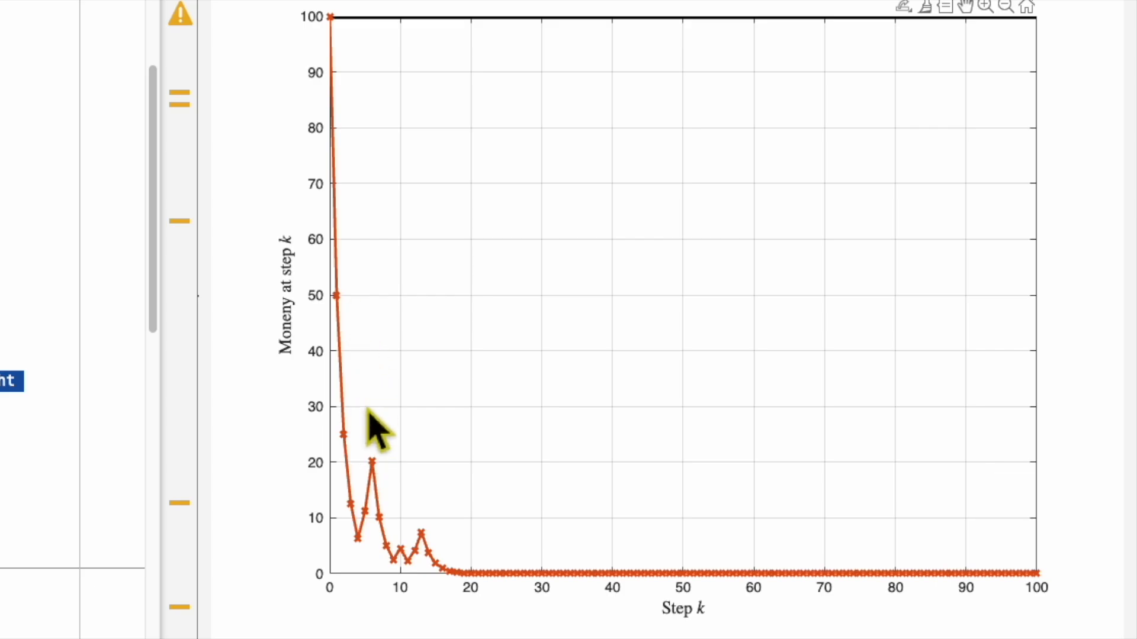
mouse_move(370, 468)
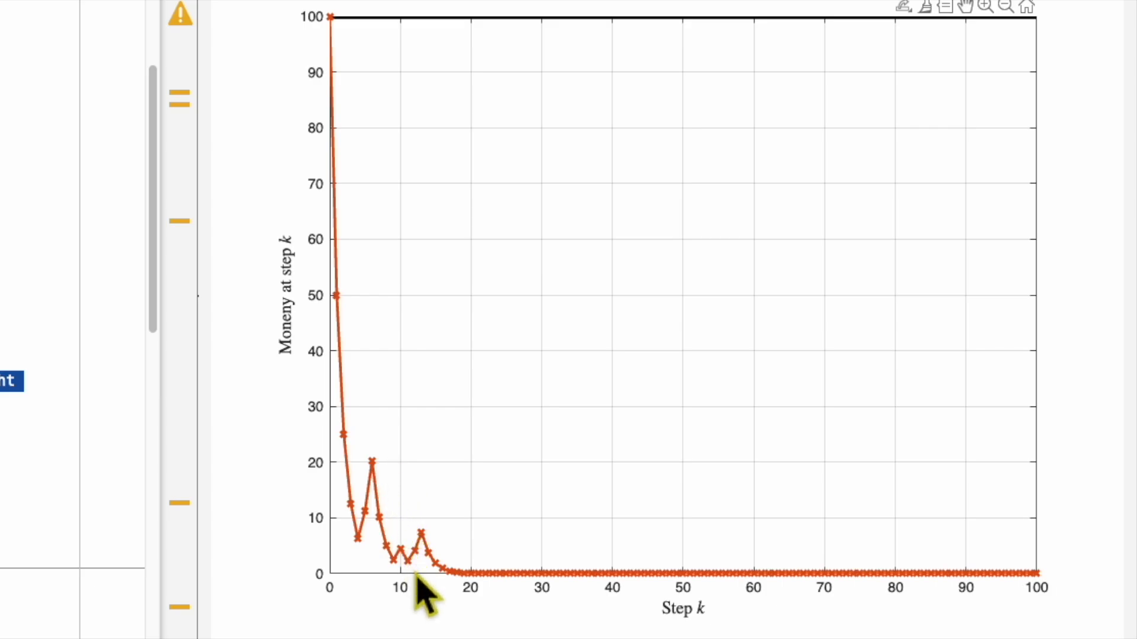
mouse_move(891, 601)
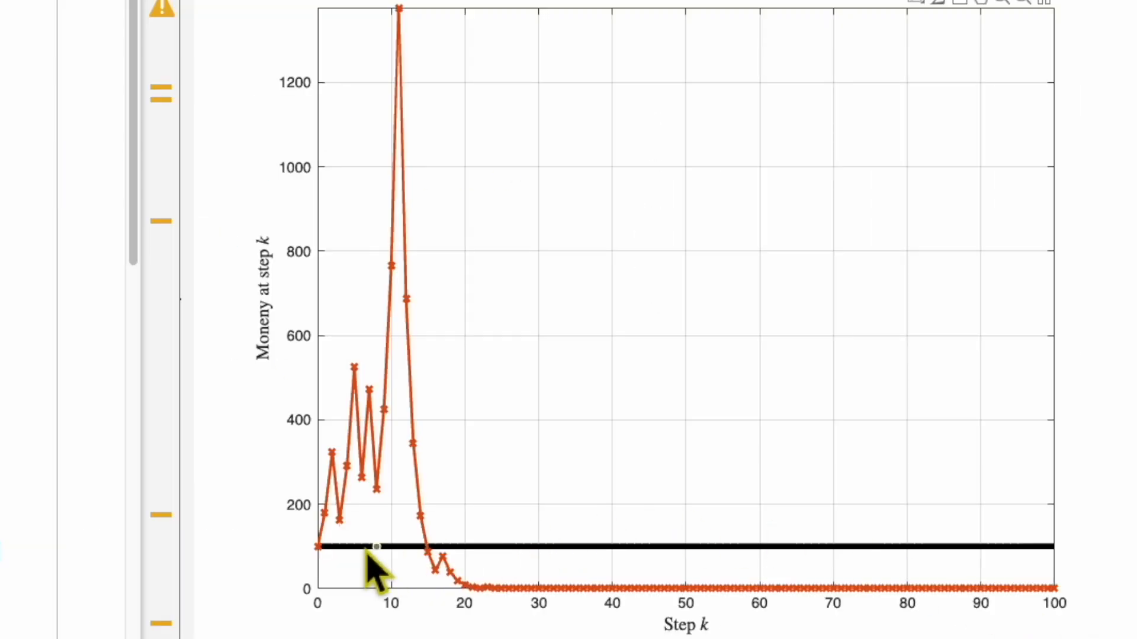
mouse_move(283, 602)
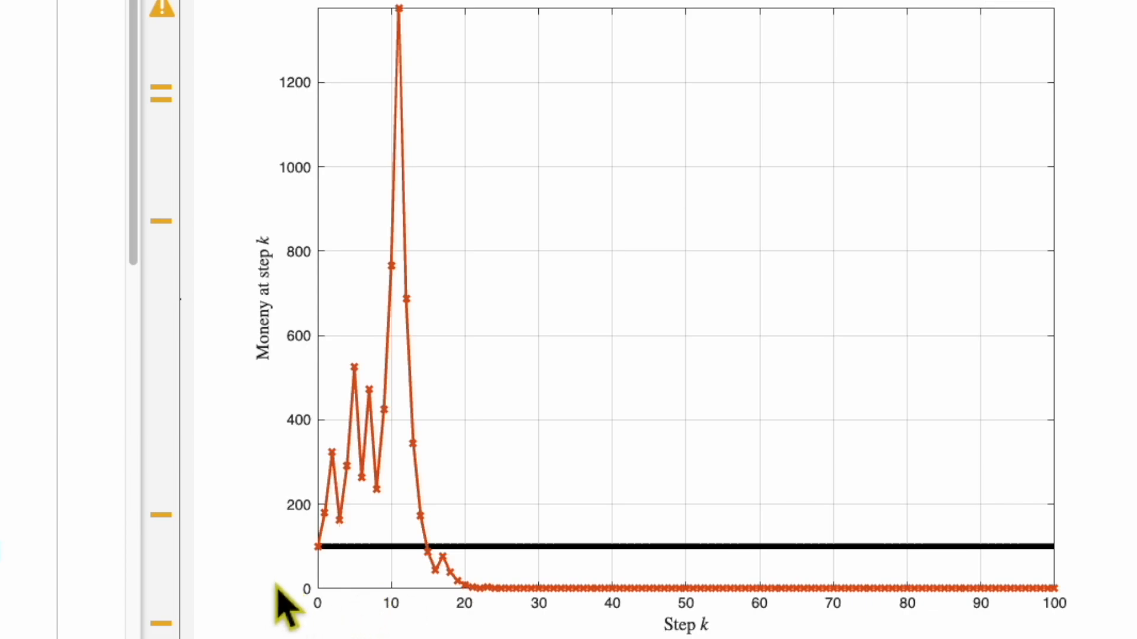
mouse_move(286, 547)
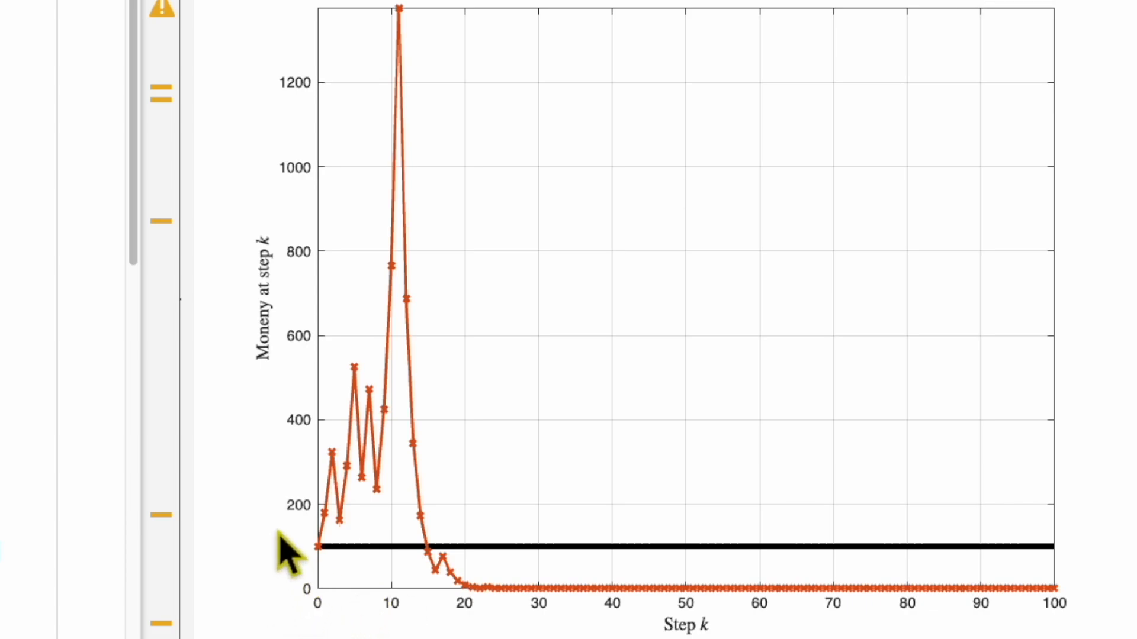
mouse_move(298, 573)
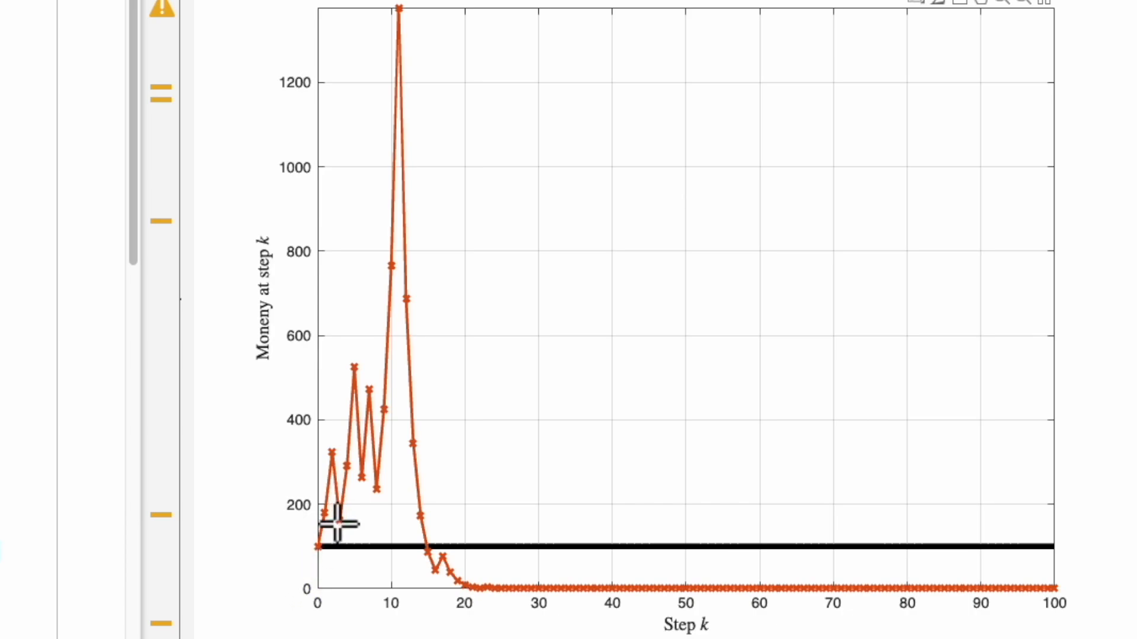
mouse_move(305, 565)
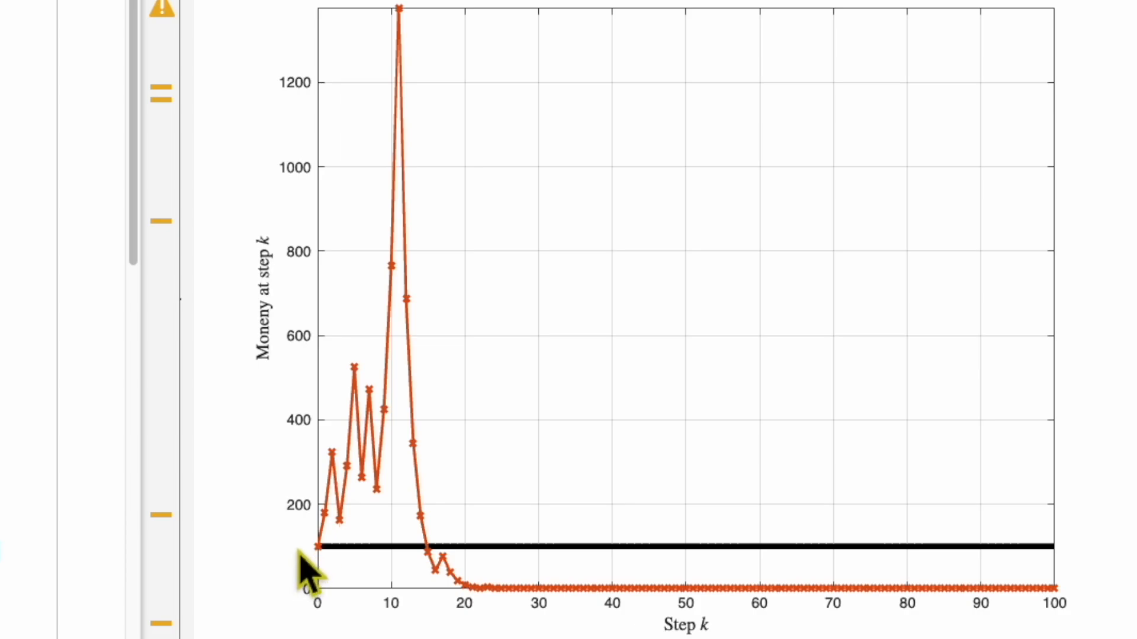
mouse_move(312, 471)
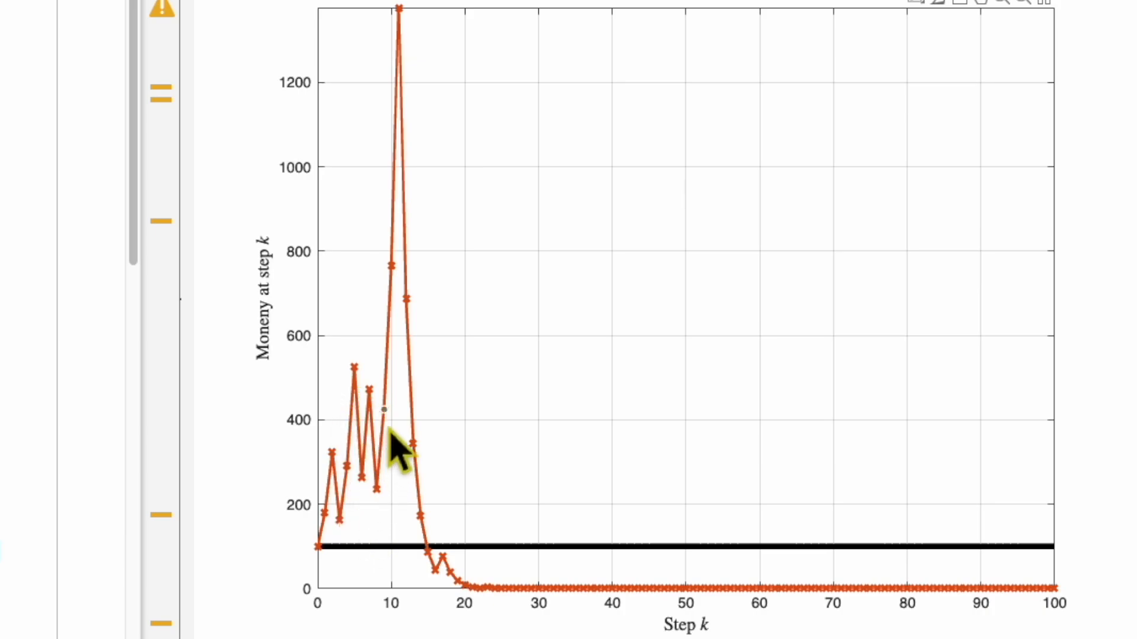
mouse_move(404, 29)
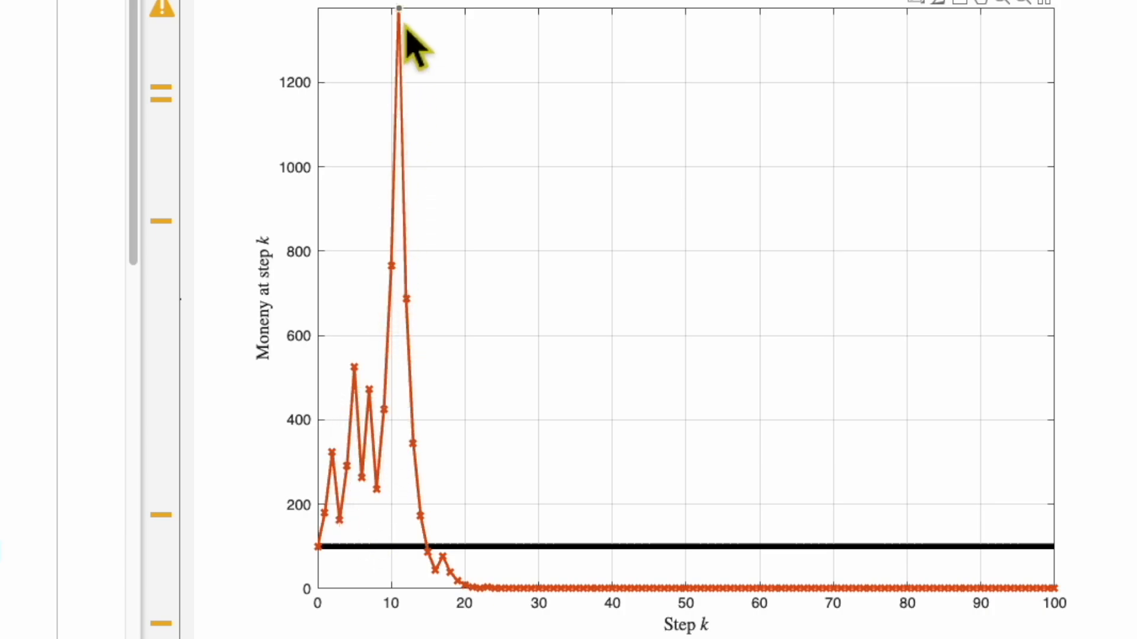
click(399, 18)
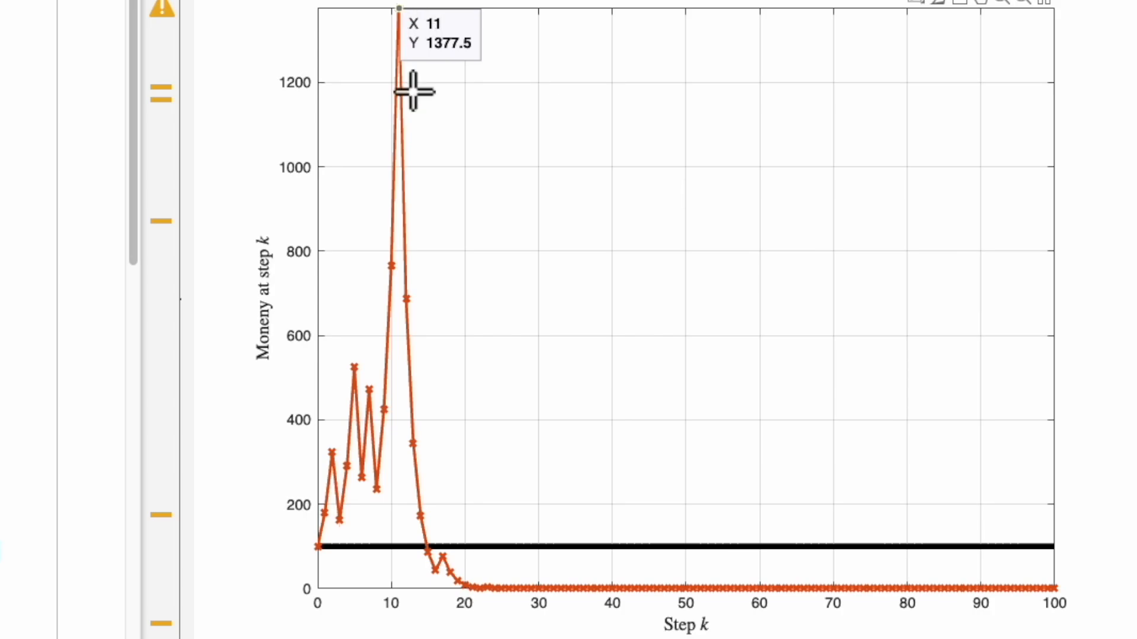
mouse_move(435, 566)
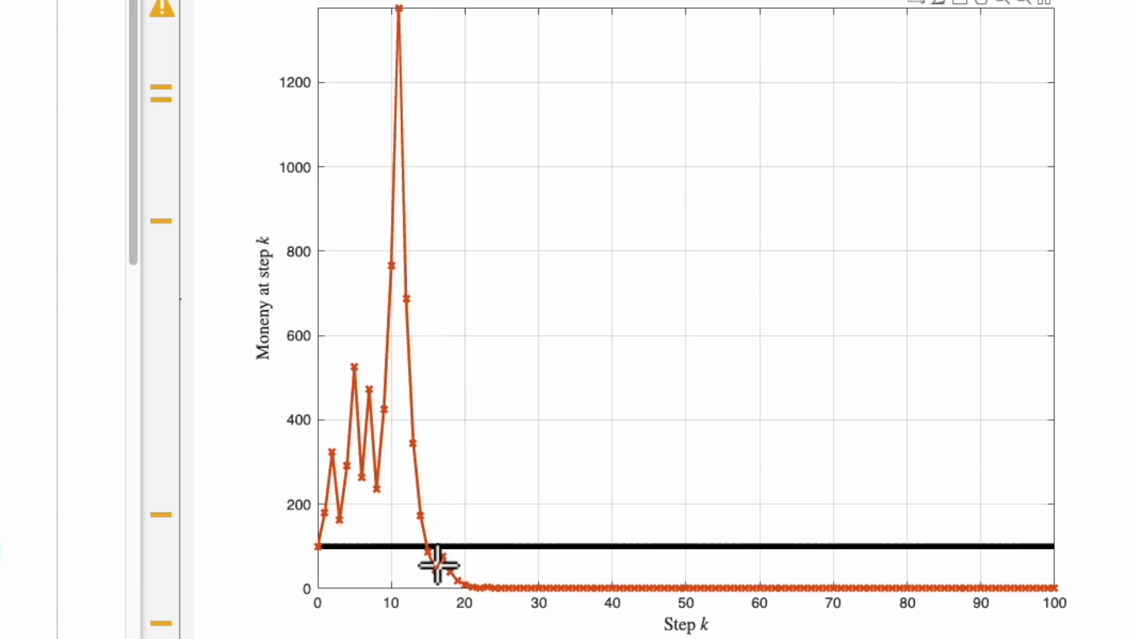
click(435, 564)
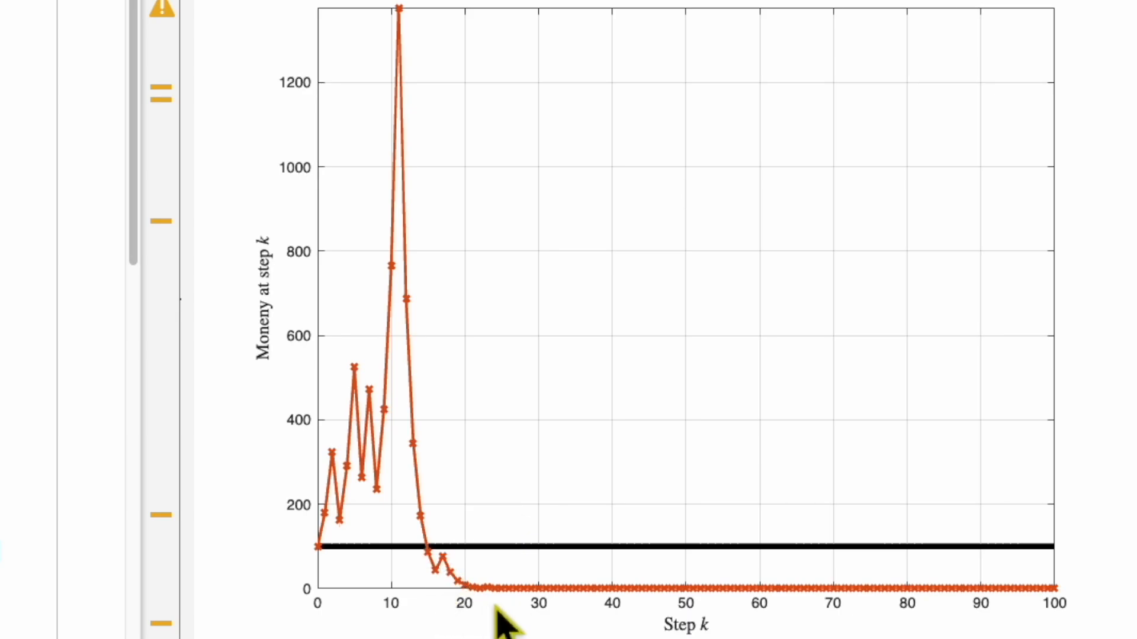
mouse_move(1080, 623)
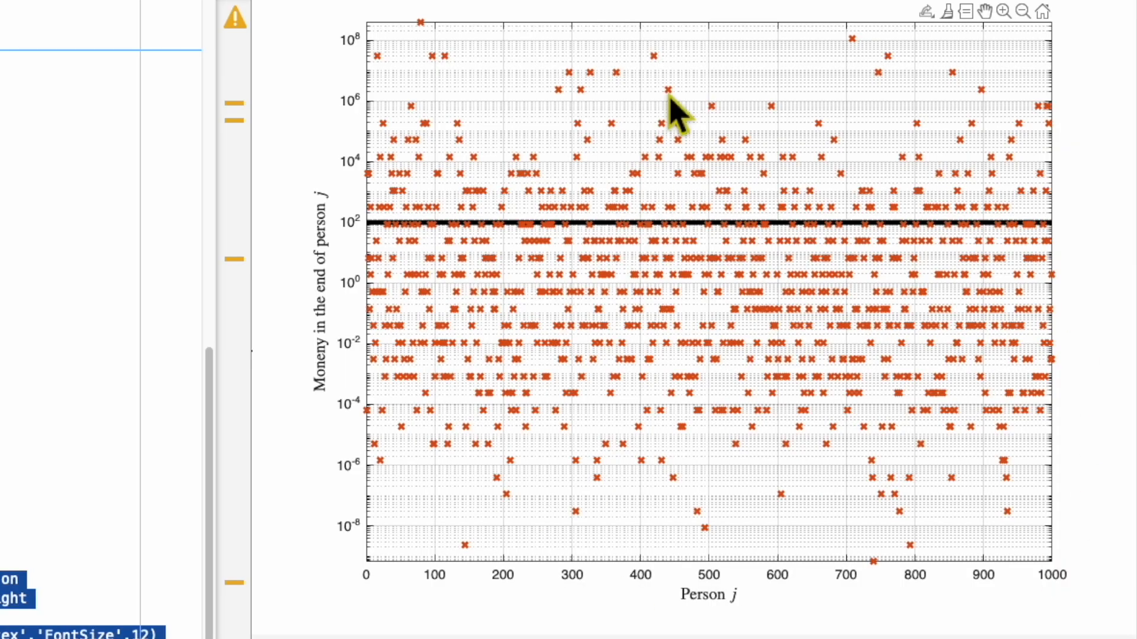
mouse_move(1066, 616)
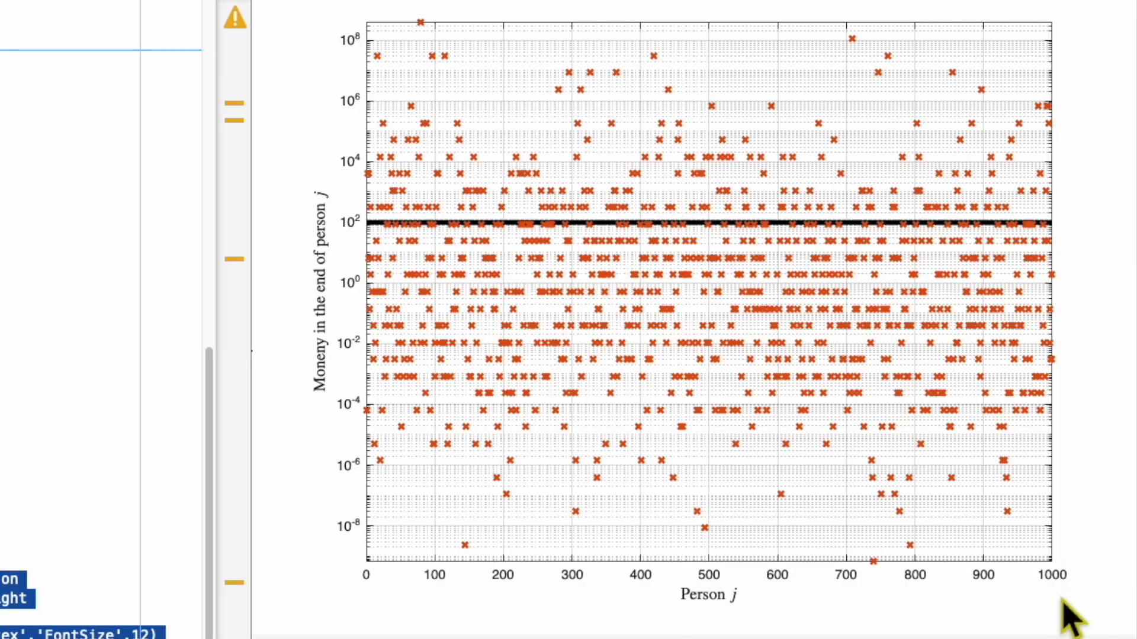
mouse_move(762, 626)
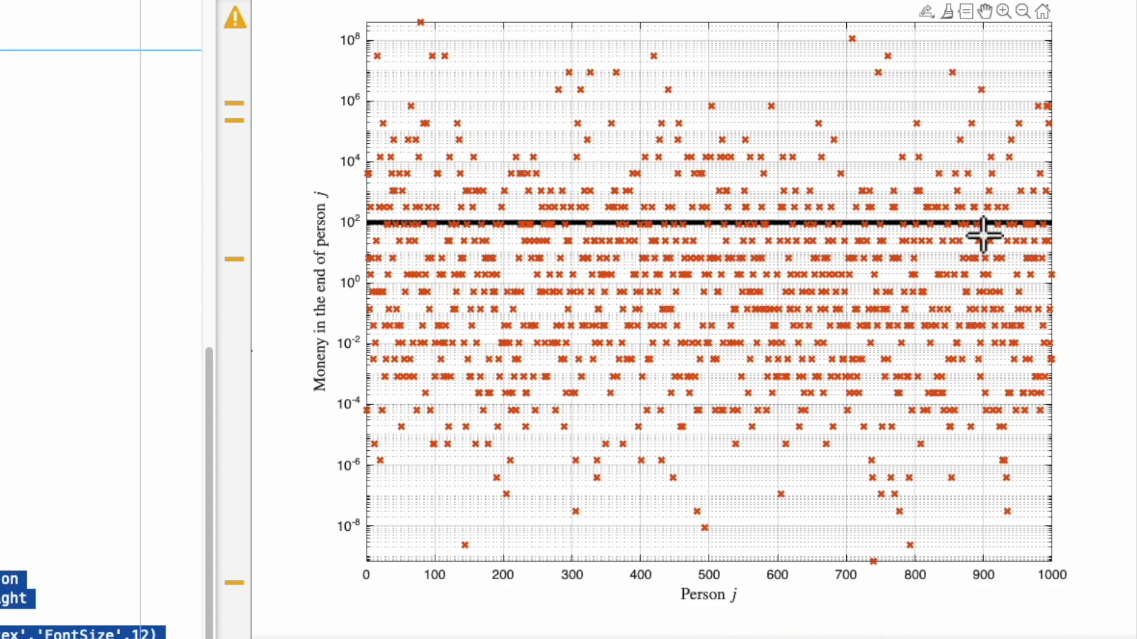
mouse_move(361, 246)
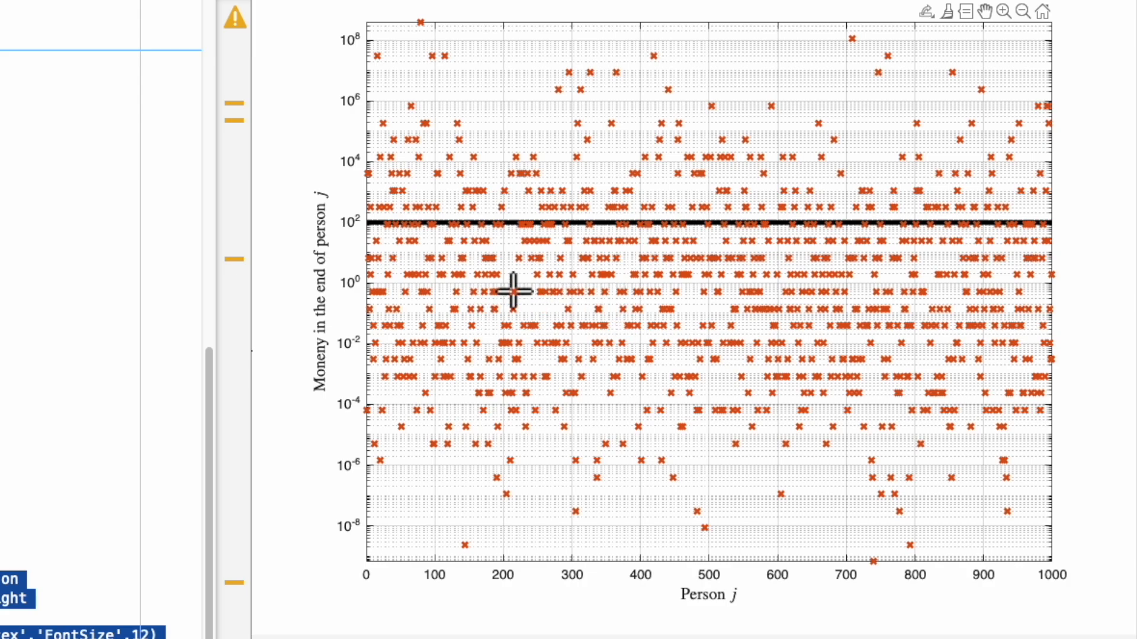
mouse_move(725, 501)
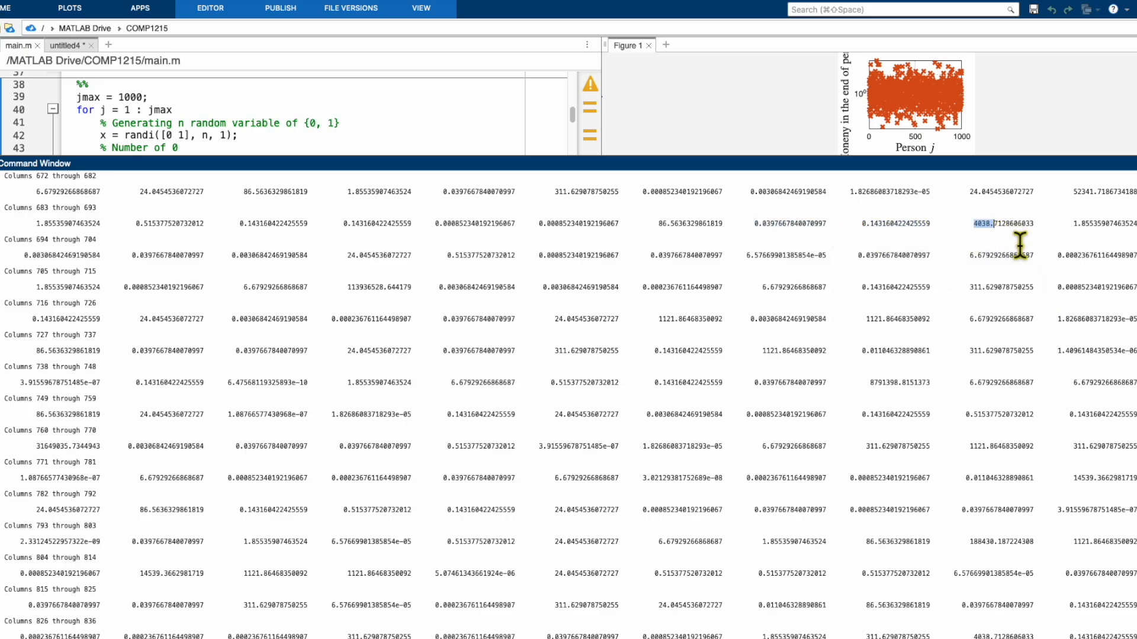
Scroll the final-money printout down to the last columns, reaching person 1,000
scroll(down, 3)
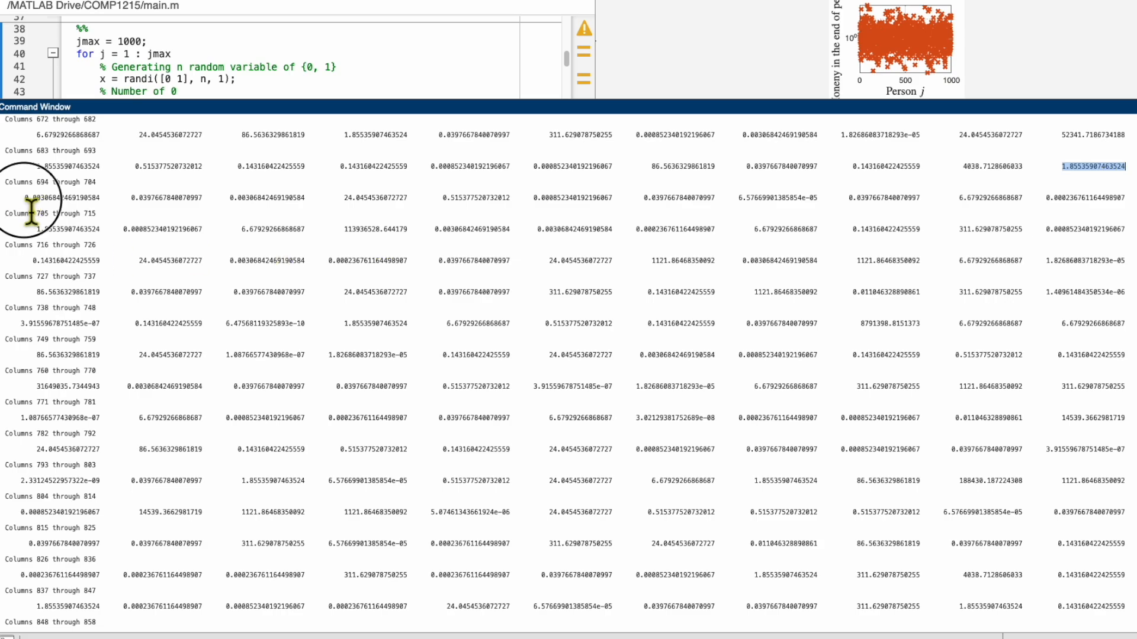
scroll(down, 3)
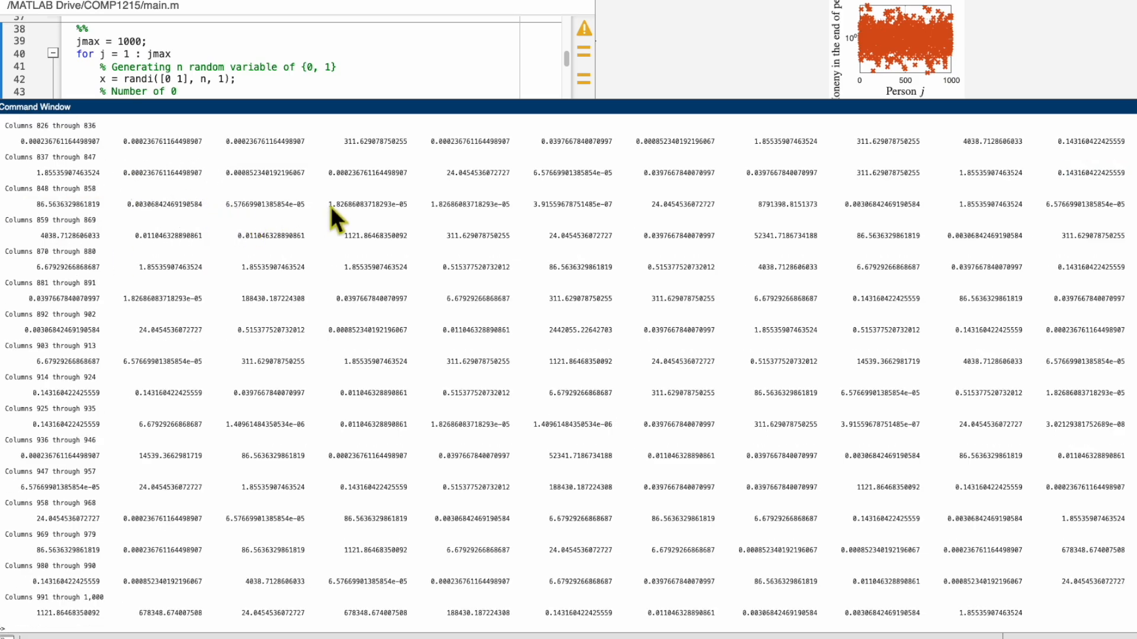
mouse_move(667, 221)
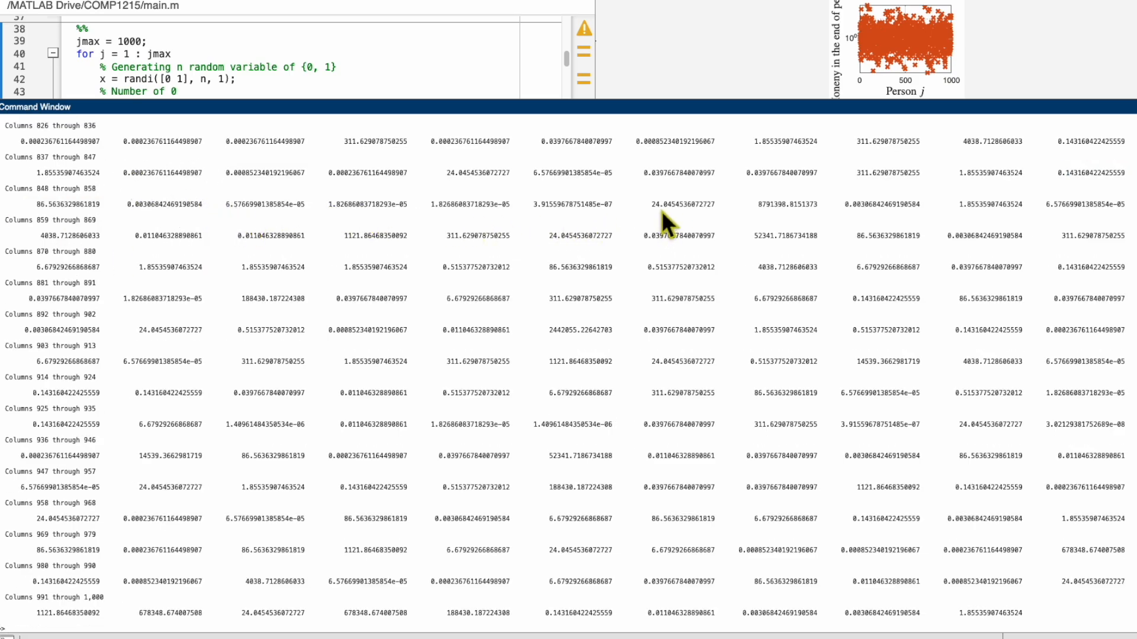
mouse_move(783, 218)
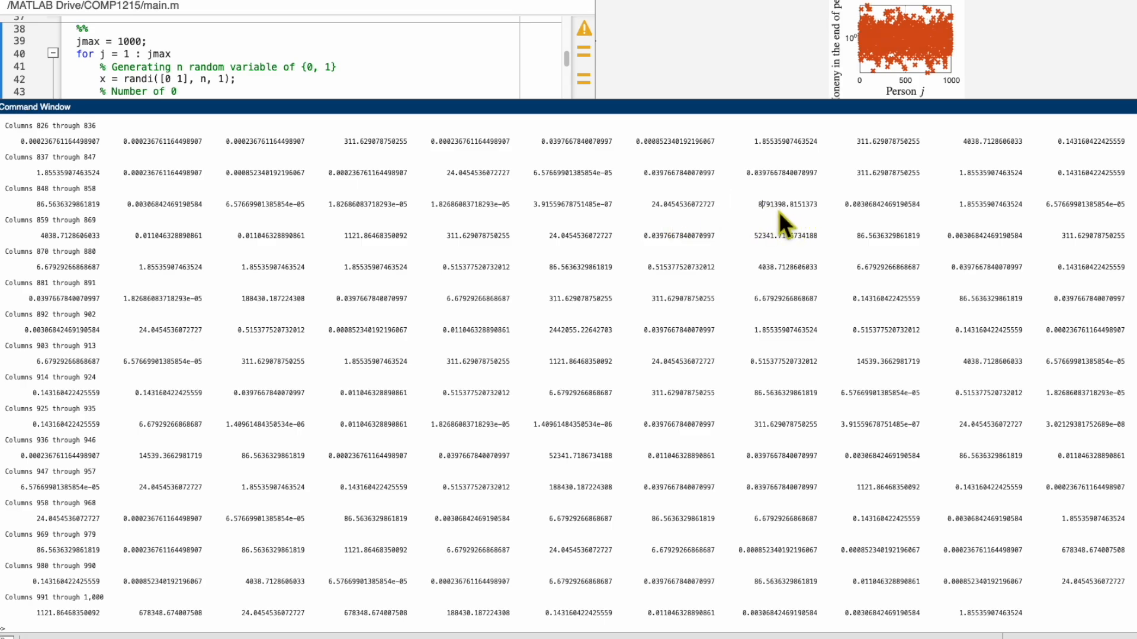
mouse_move(1058, 220)
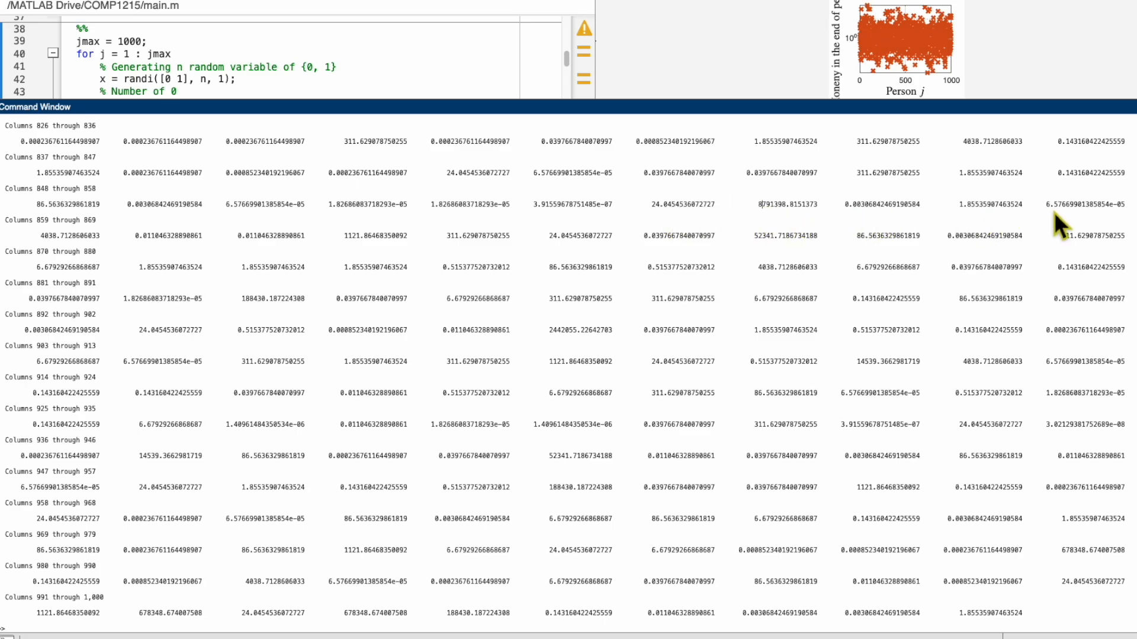